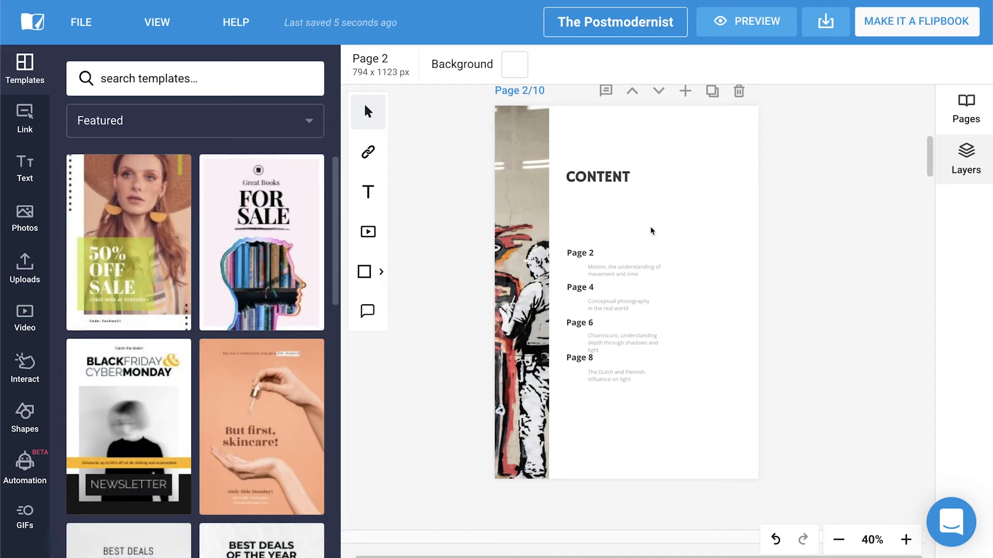
pyautogui.moveTo(367, 152)
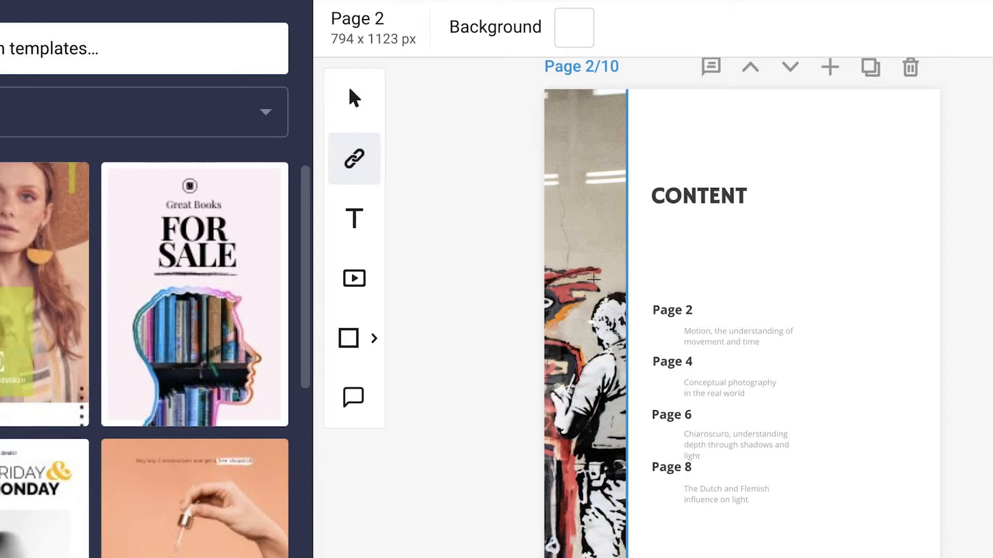
# Step: Place link hotspots over the Page 2 and Page 4 entries on the contents page
pyautogui.click(672, 309)
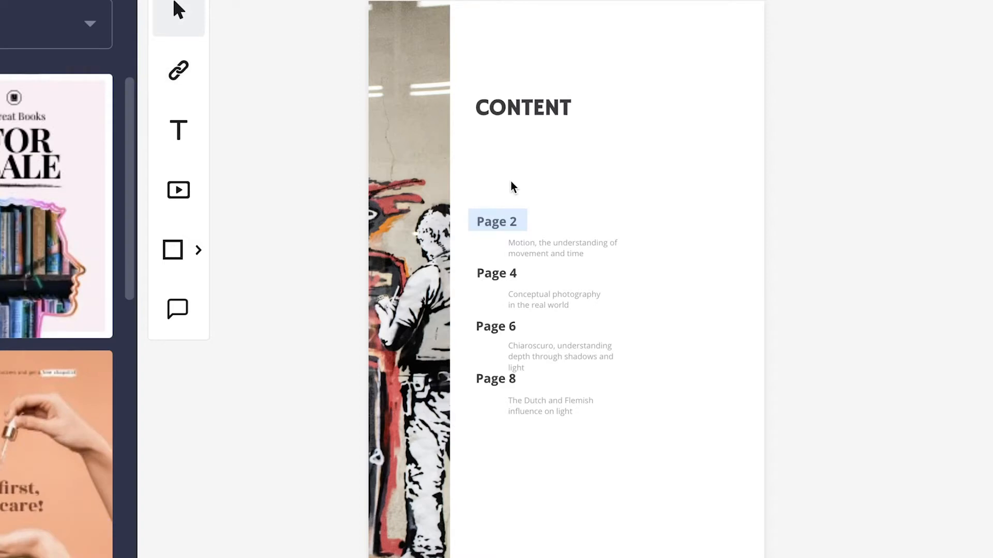
pyautogui.click(178, 69)
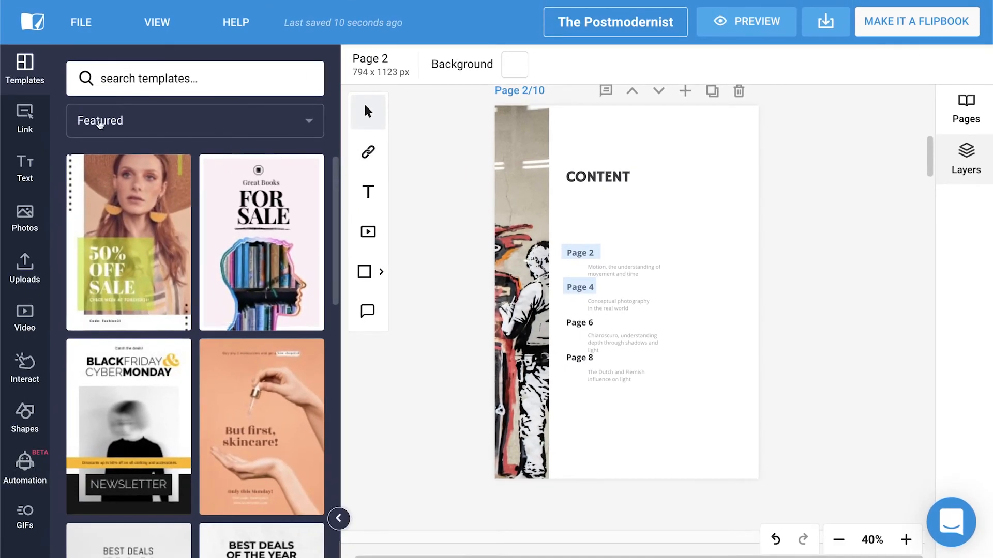
# Step: Add a Hyperlink hotspot over the Page 6 entry and bring up its colour swatch
pyautogui.click(24, 119)
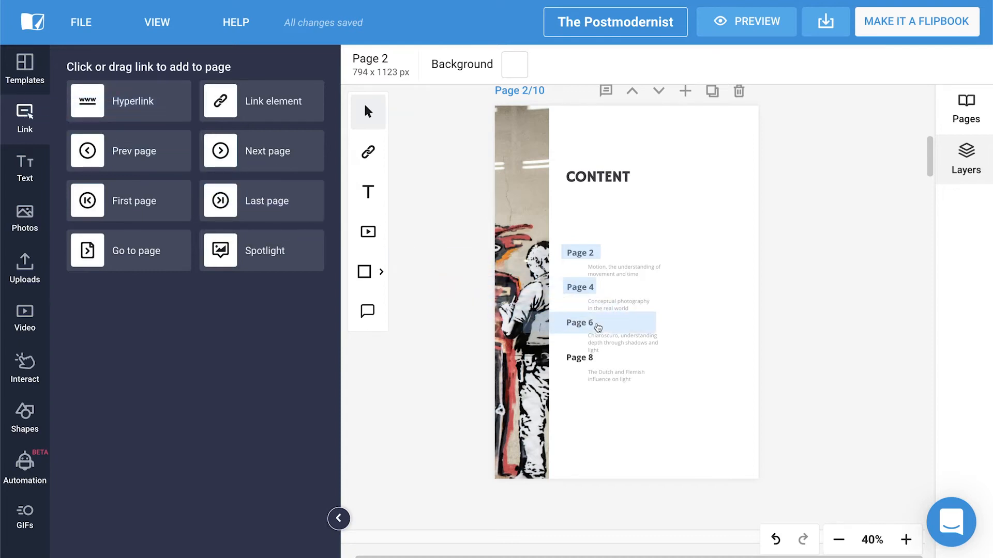
pyautogui.click(596, 323)
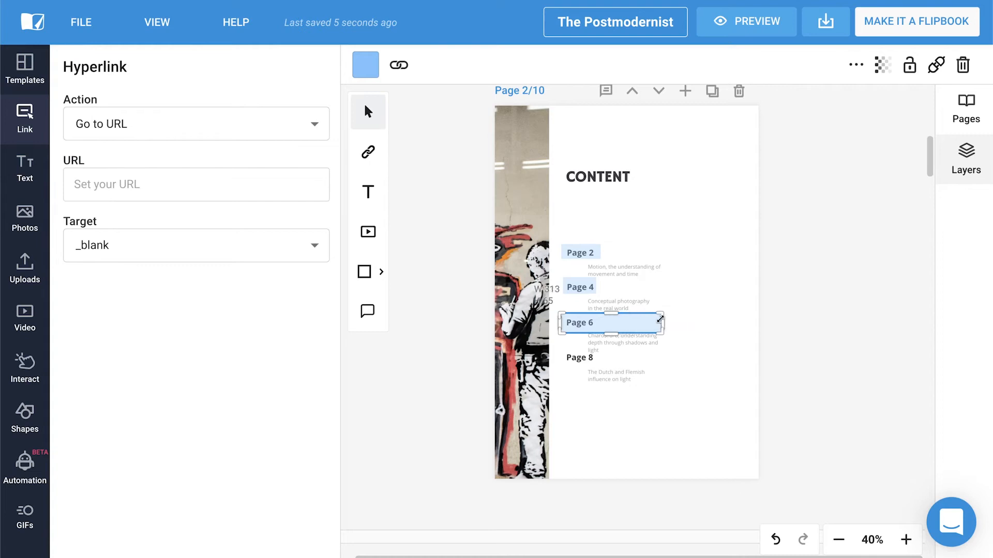
pyautogui.click(365, 66)
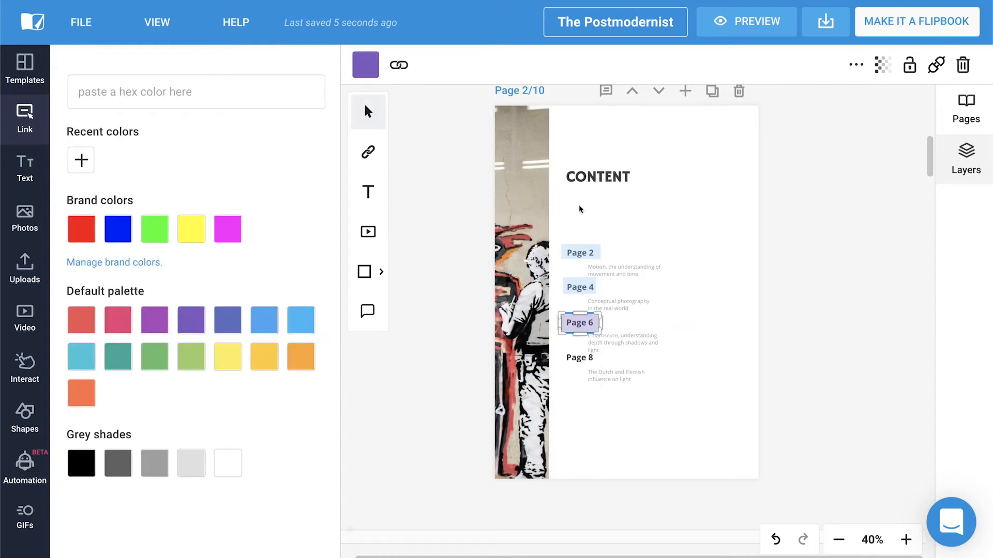
# Step: Adjust the purple hotspot's transparency to a partly see-through level, then begin a custom colour
pyautogui.click(882, 64)
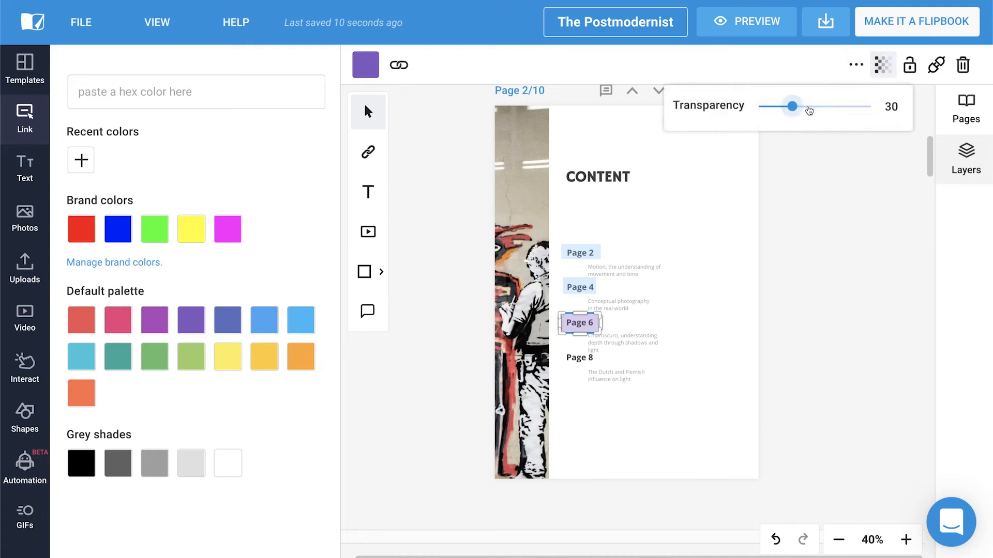
pyautogui.moveTo(794, 105); pyautogui.dragTo(833, 106)
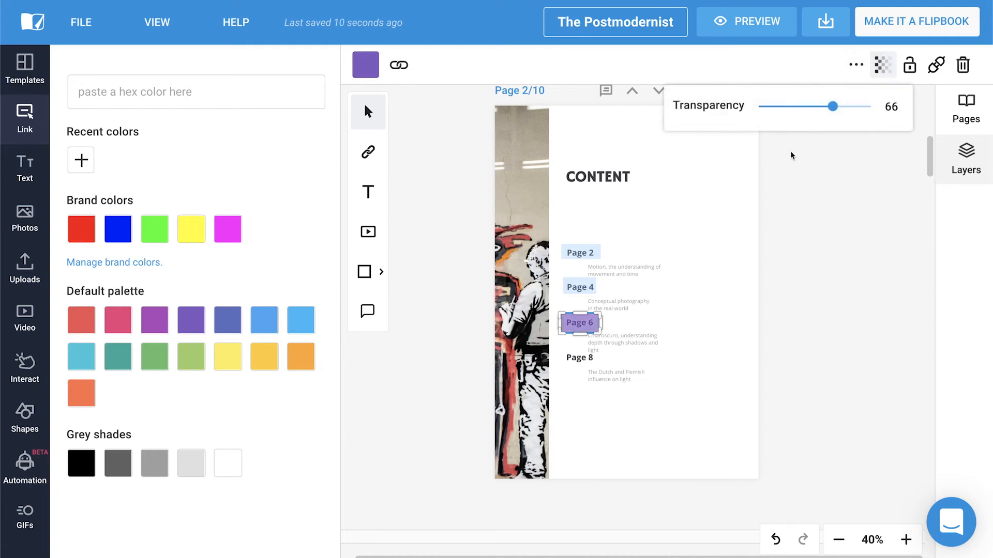
pyautogui.moveTo(831, 105); pyautogui.dragTo(763, 106)
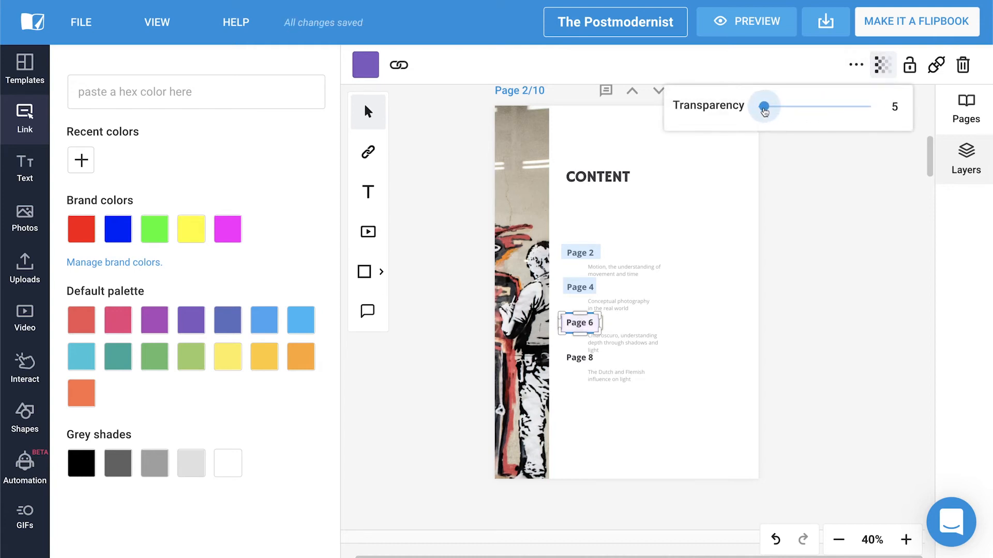
pyautogui.moveTo(763, 105); pyautogui.dragTo(817, 96)
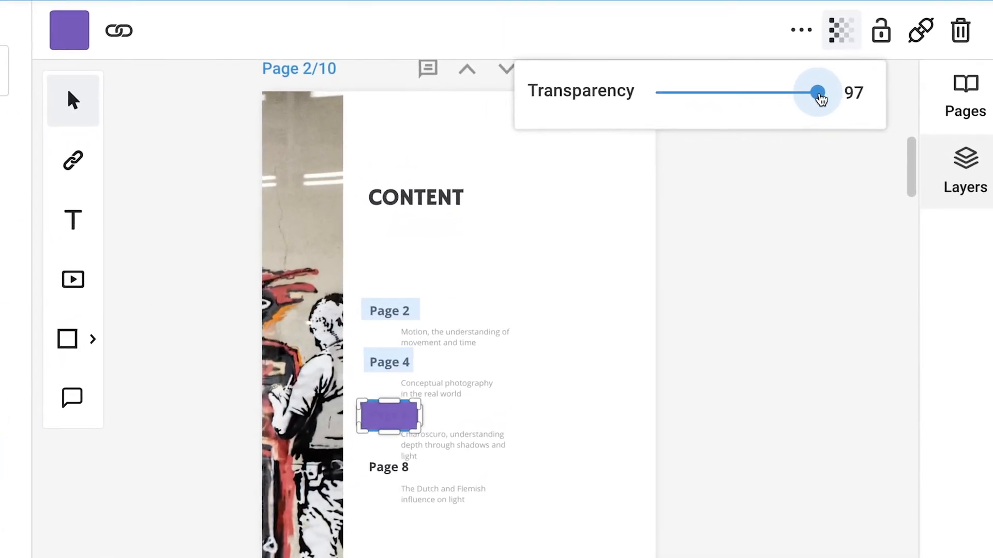
pyautogui.moveTo(819, 93); pyautogui.dragTo(725, 93)
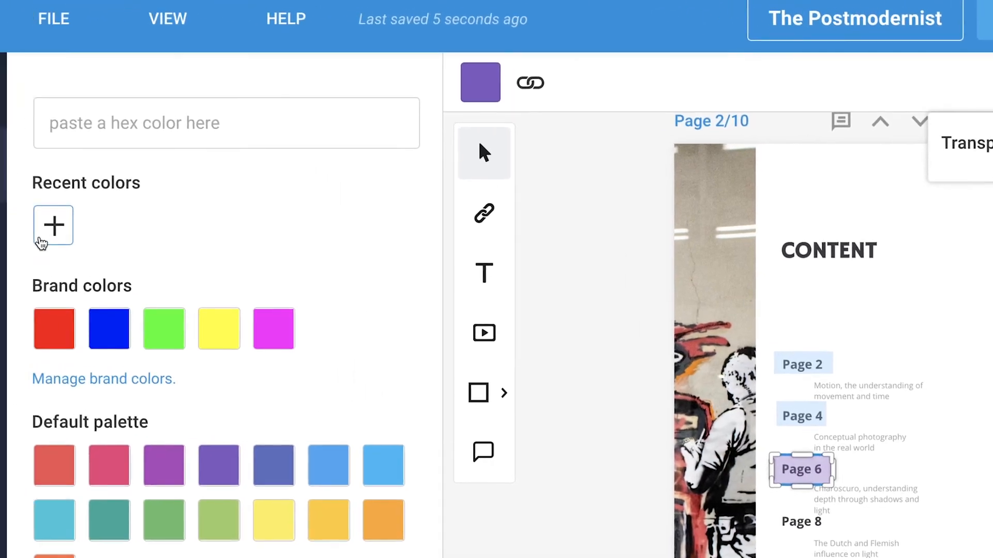
pyautogui.click(53, 226)
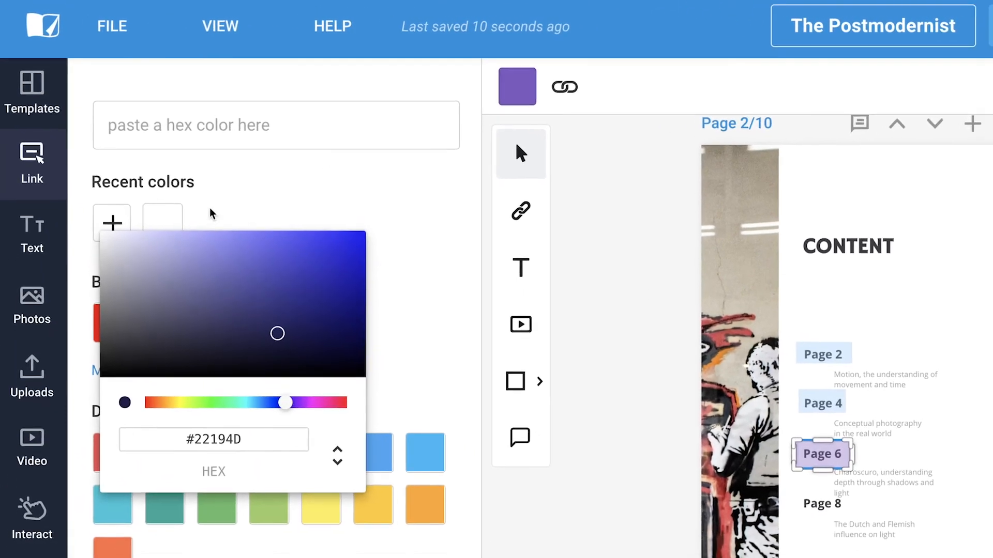